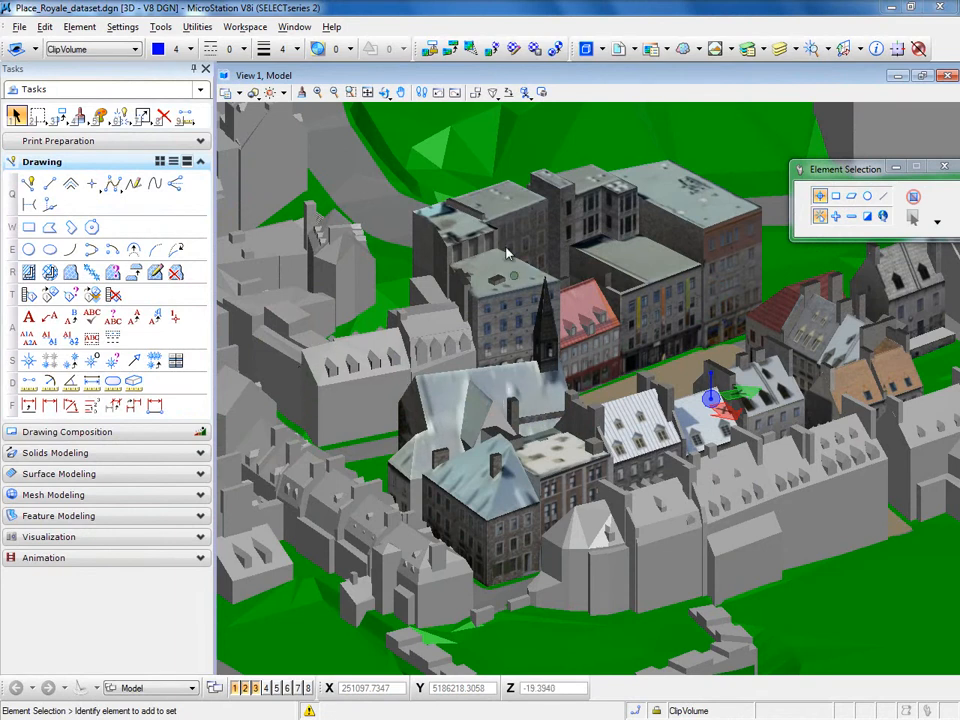
# Show View 2 - Top of the city model beside the main 3D view.
pyautogui.click(294, 26)
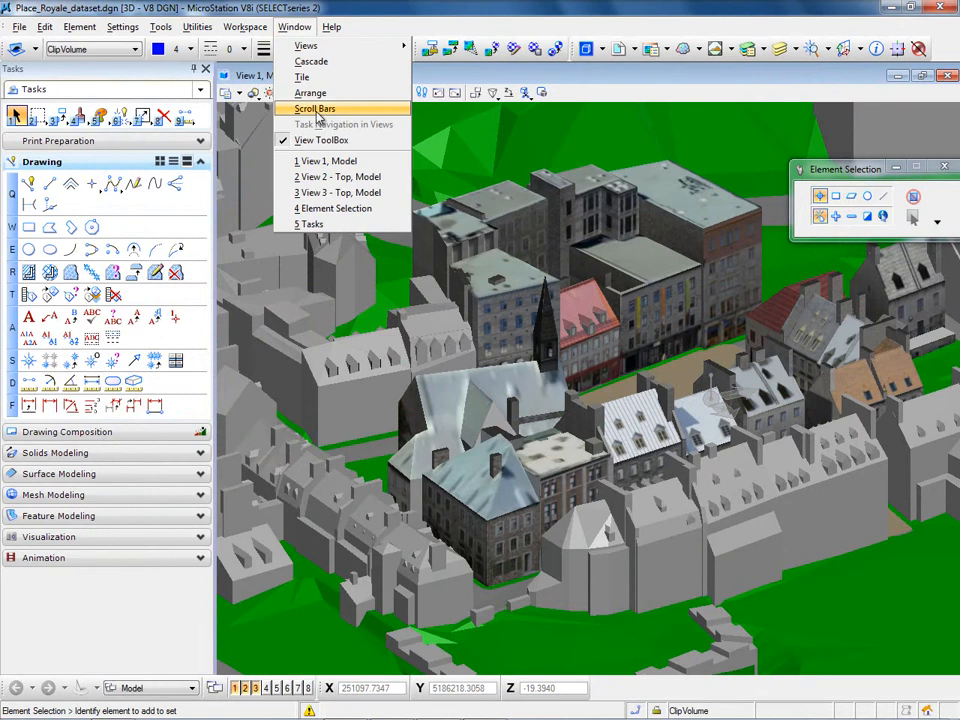
pyautogui.click(340, 176)
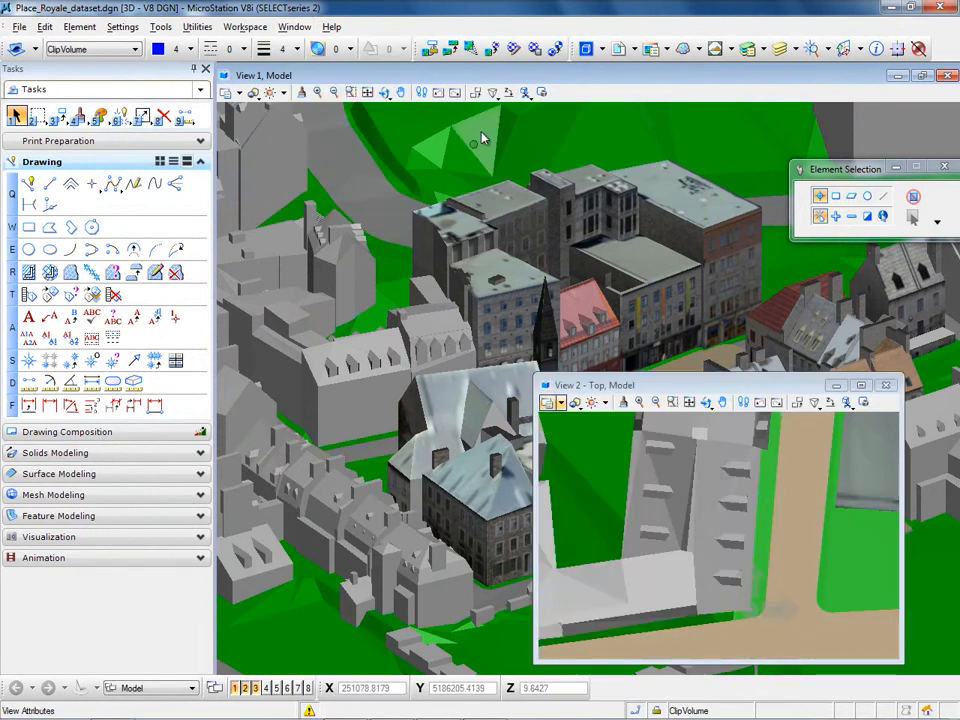
# Create a clip volume by 2 points around the building with the blank face.
pyautogui.click(524, 92)
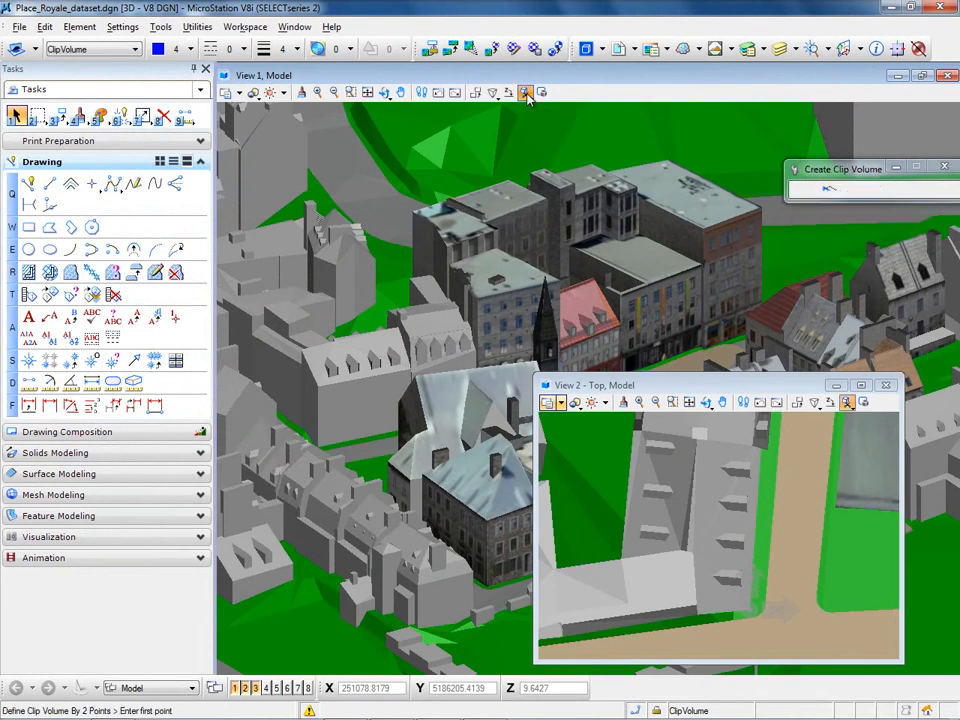
pyautogui.click(524, 92)
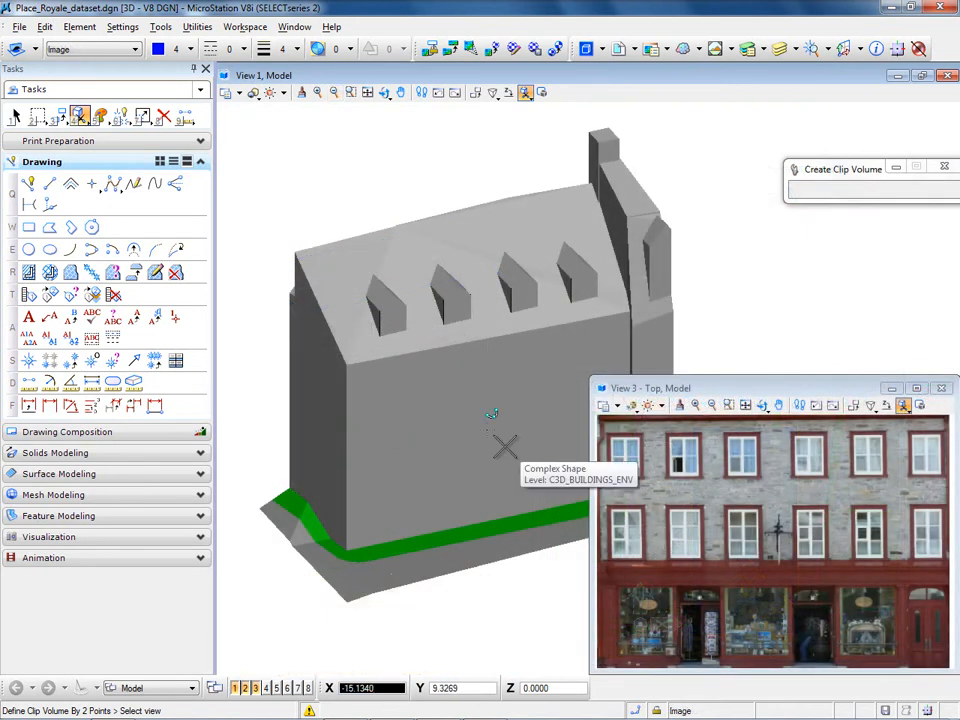
# Activate the raster Assign to Area tool and show its settings.
pyautogui.click(430, 48)
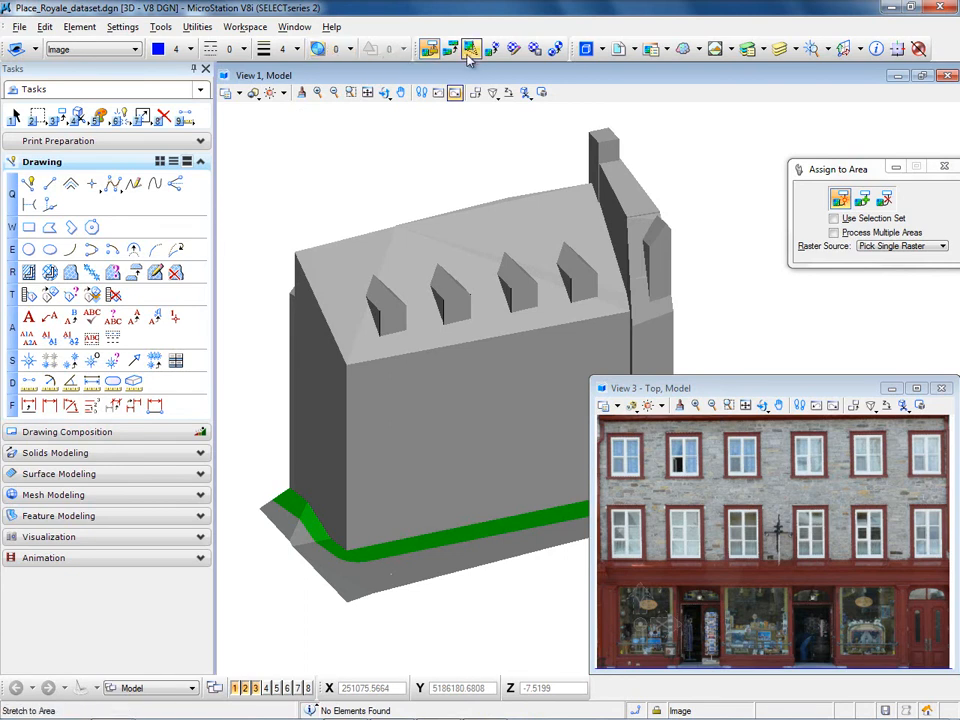
# Start Warp to Area and pick the facade photo as the raster to warp.
pyautogui.click(452, 48)
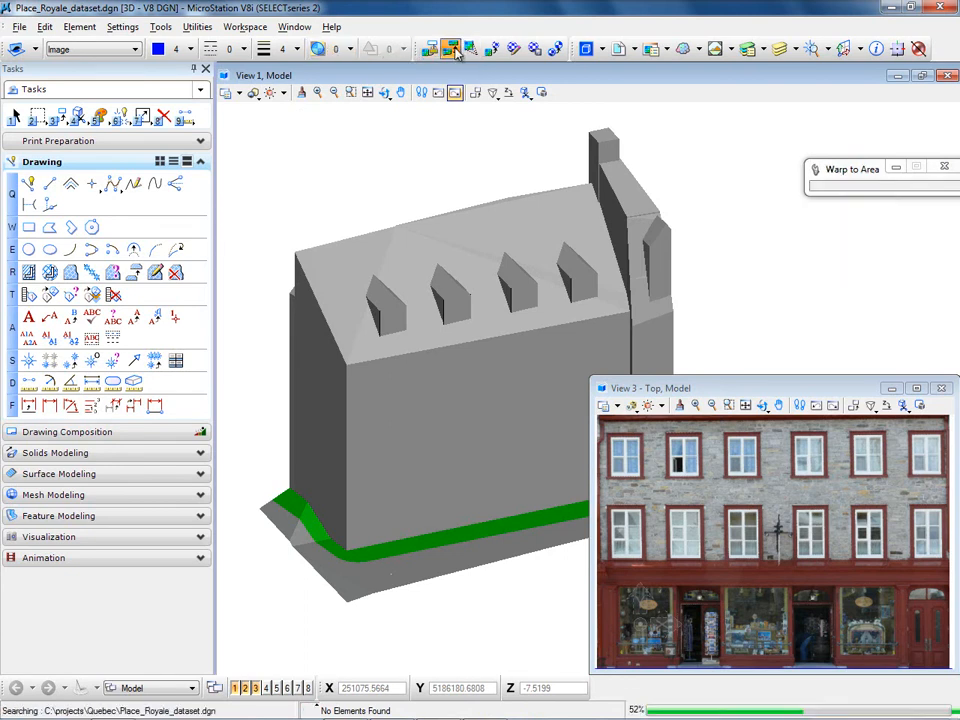
pyautogui.click(452, 48)
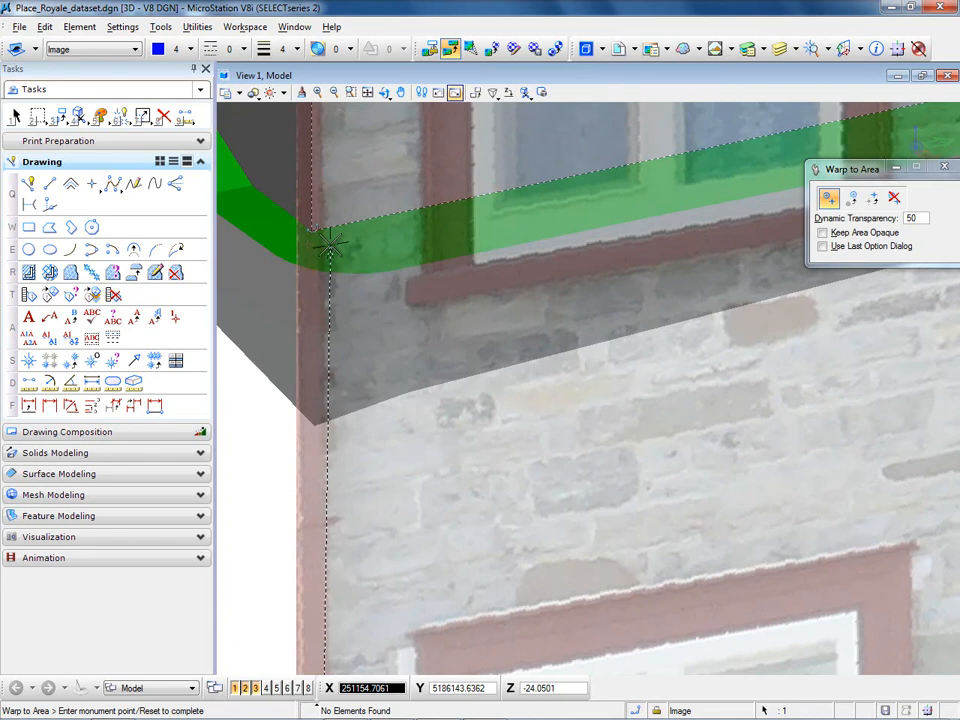
pyautogui.moveTo(312, 224)
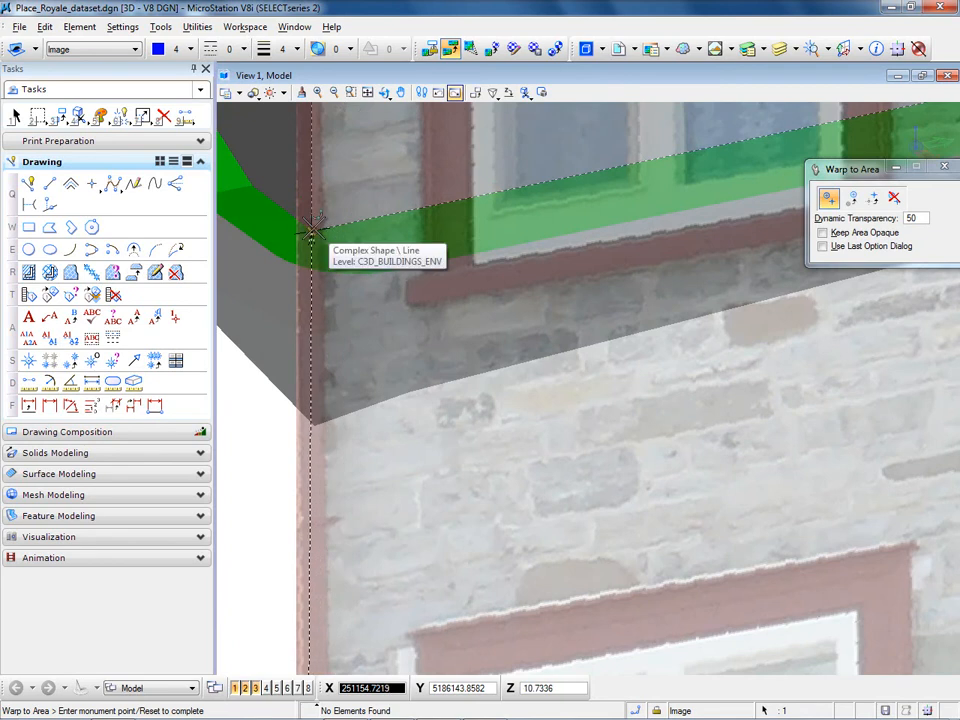